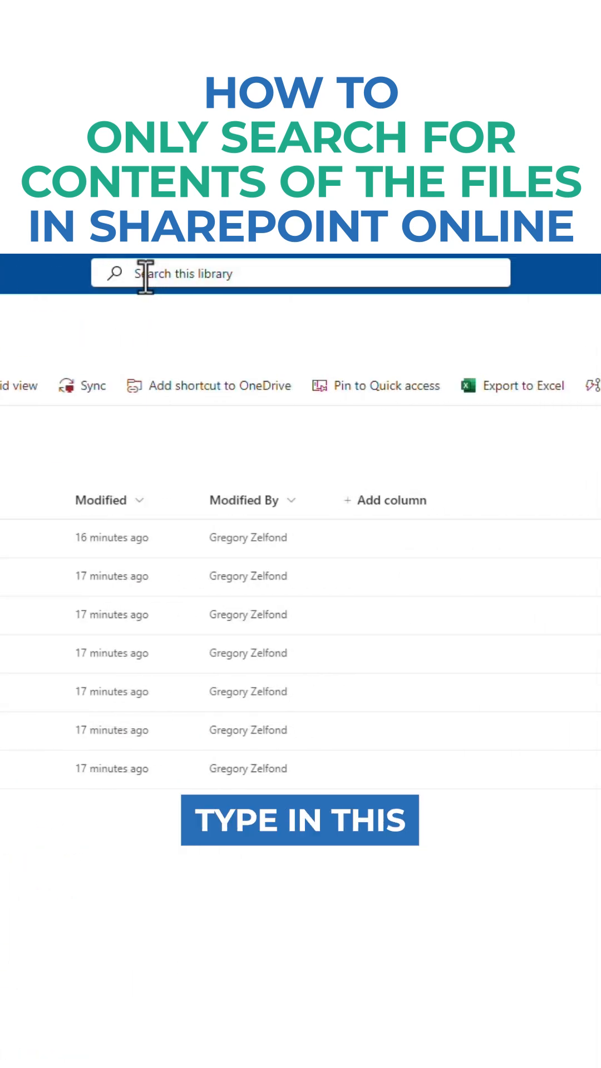
# Step: Search the Board Documents library for body:accounting to find files mentioning accounting
pyautogui.write('body')
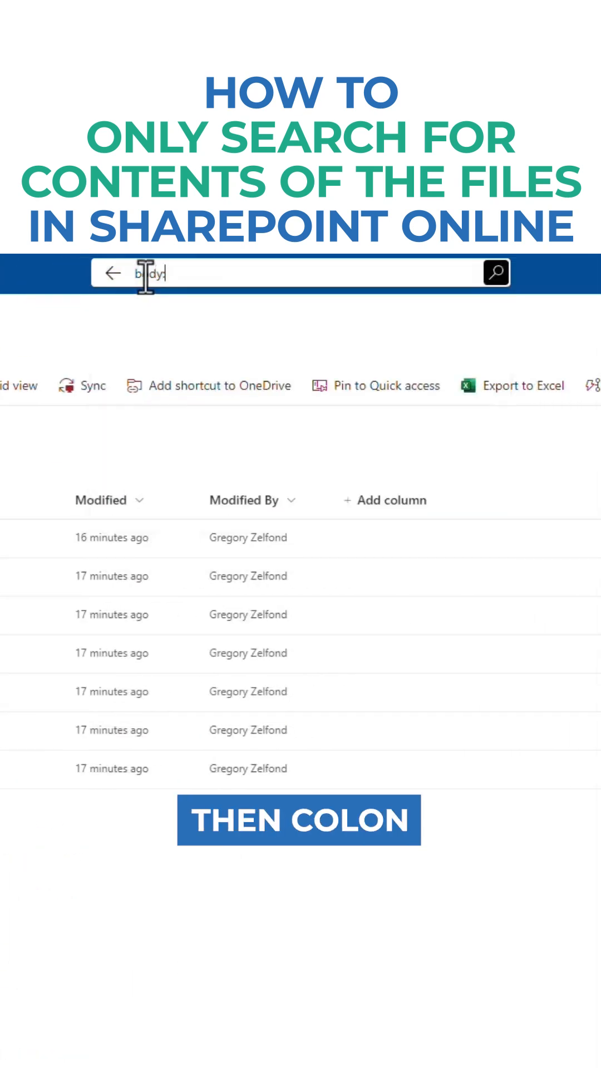
pyautogui.write(':acc')
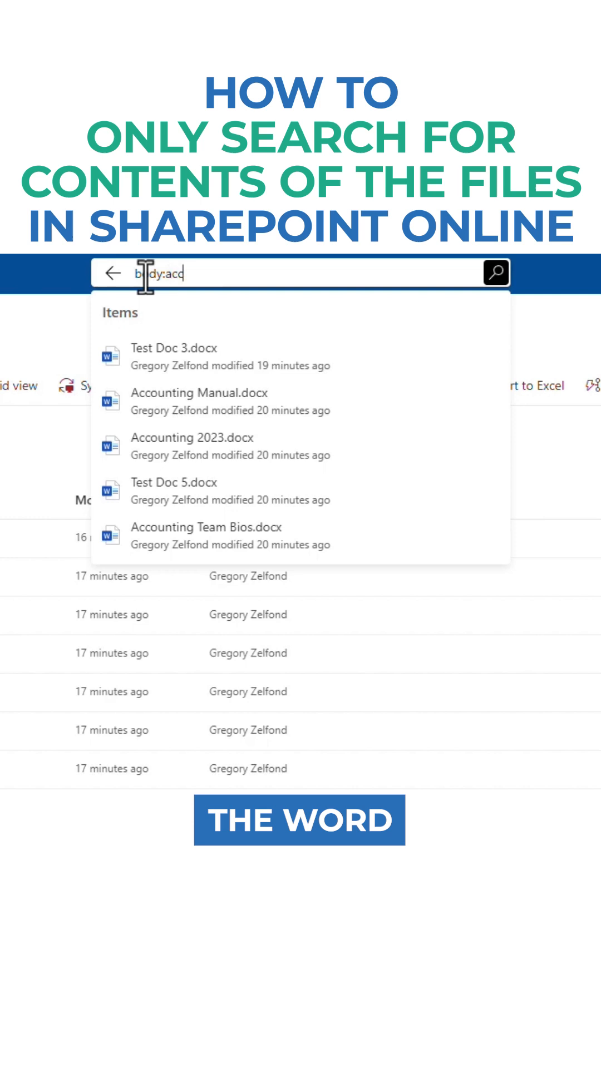
pyautogui.write('ounting')
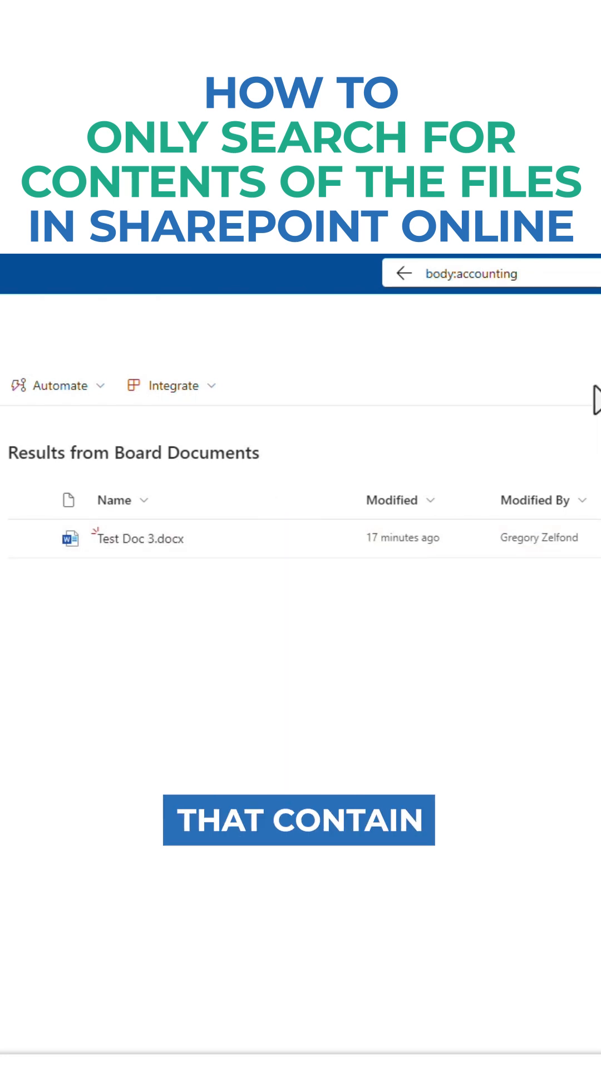
pyautogui.moveTo(218, 542)
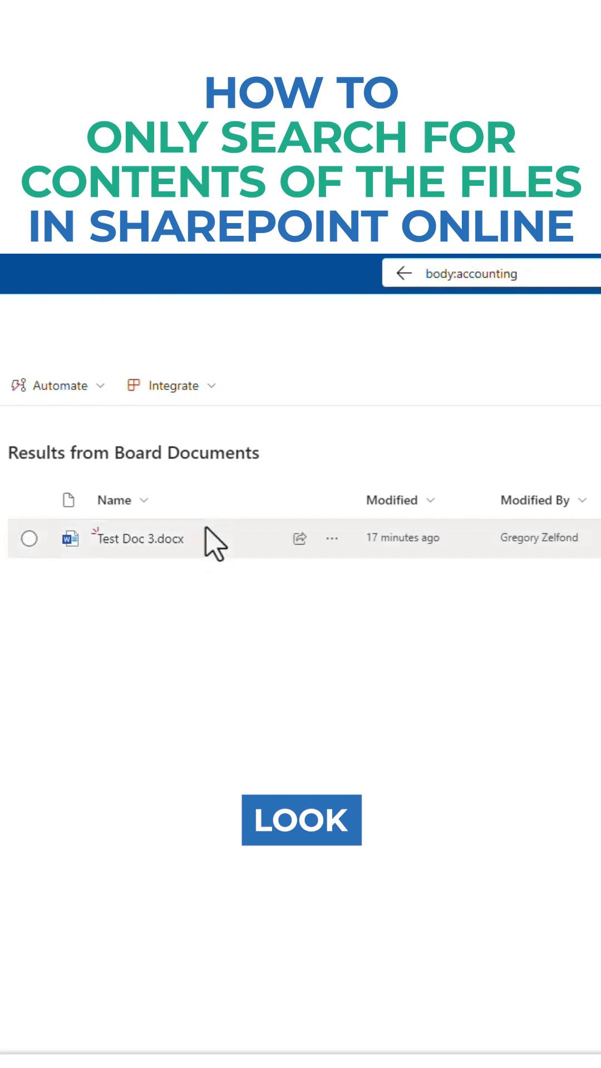
# Step: Open Test Doc 3.docx from the search results to check its contents
pyautogui.click(139, 538)
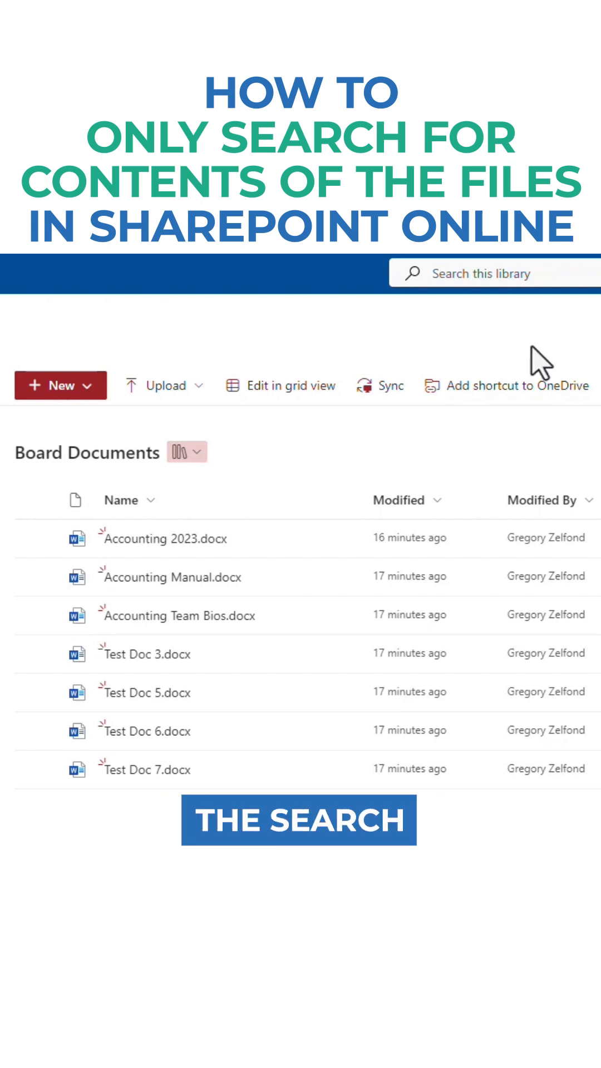
pyautogui.moveTo(299, 457)
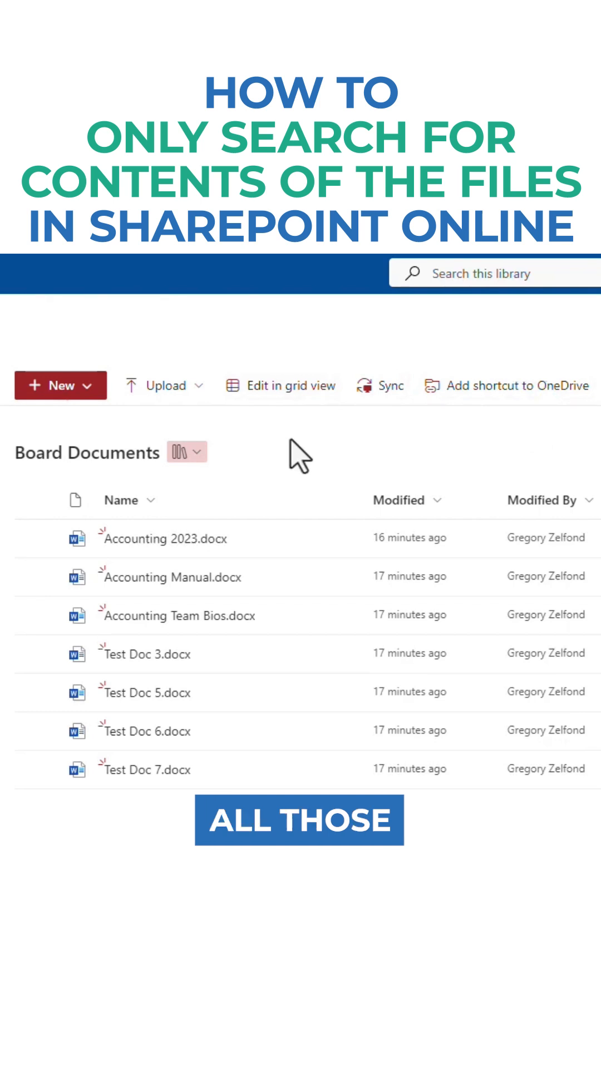